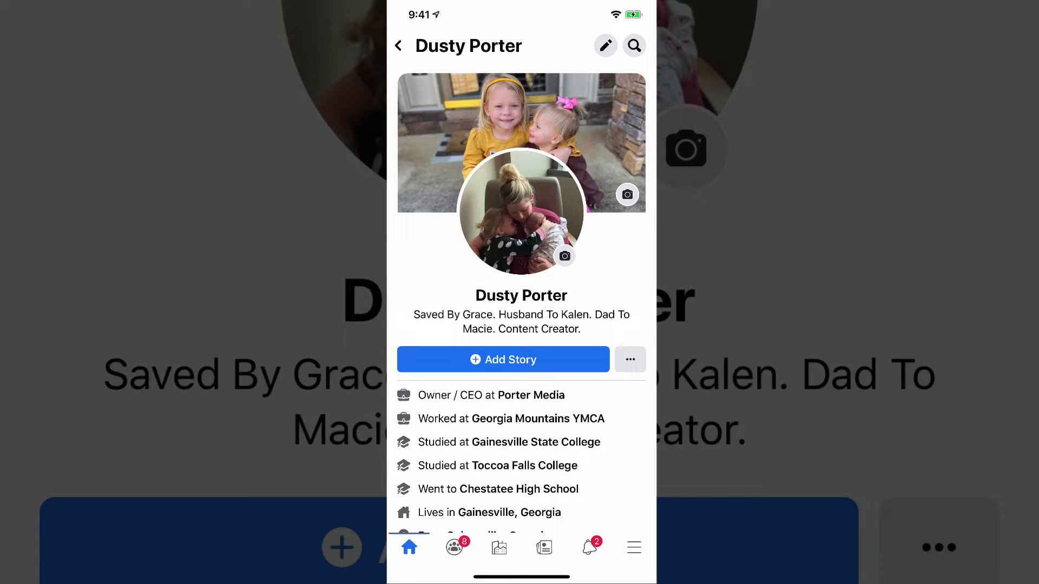
# - From the profile, reach the main menu with Settings & Privacy expanded
pyautogui.scroll(-3)
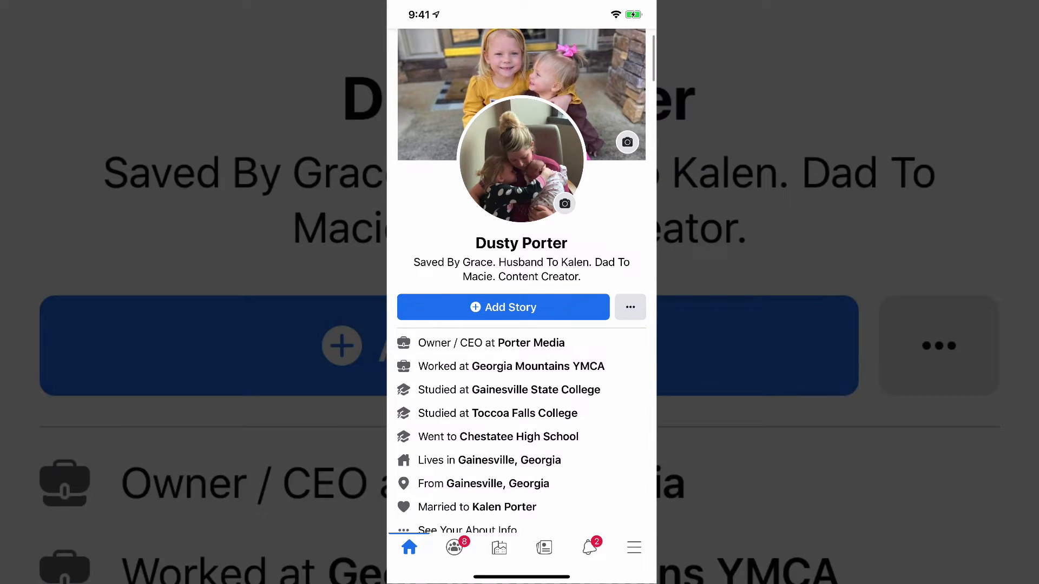
pyautogui.scroll(-3)
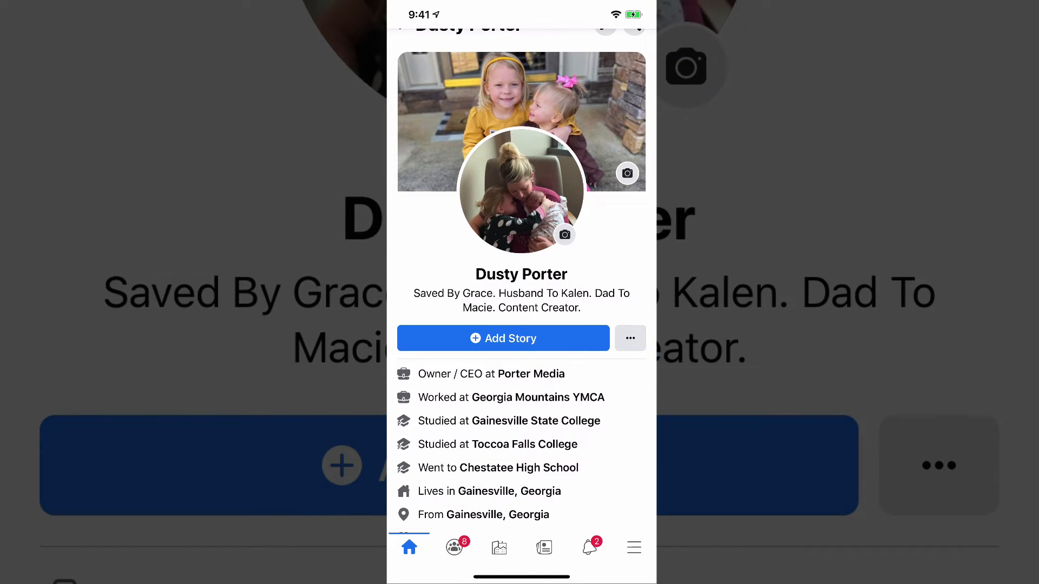
pyautogui.click(634, 547)
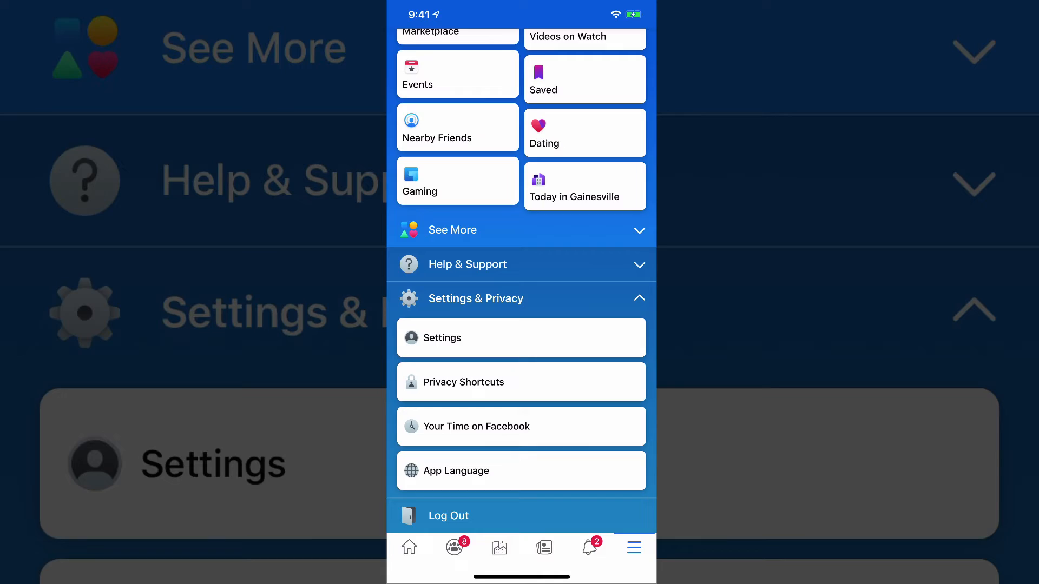
pyautogui.scroll(-3)
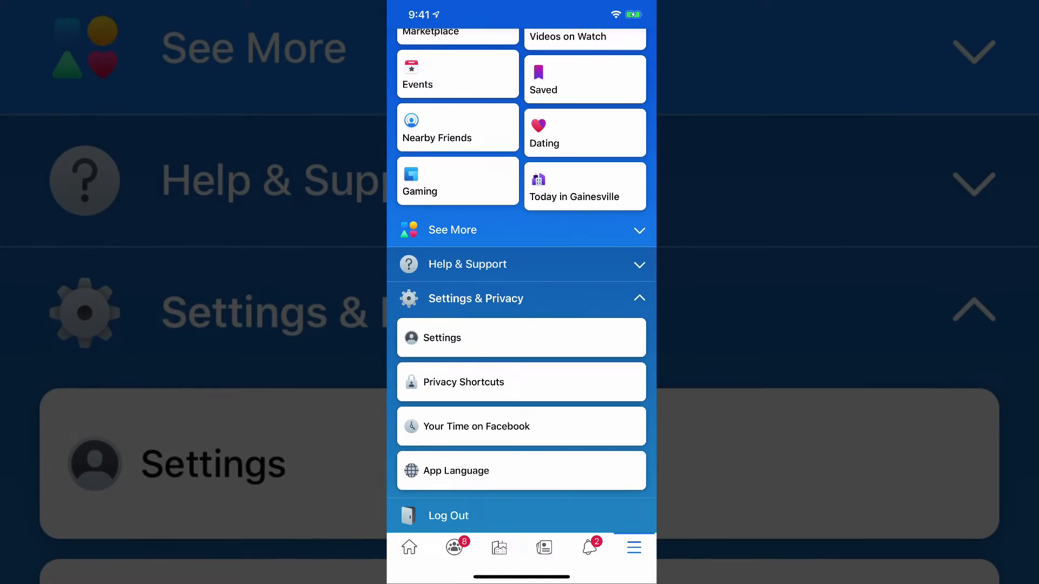
# - From Settings, reach Your Facebook Information's Transfer a Copy of Your Photos or Videos page
pyautogui.click(442, 337)
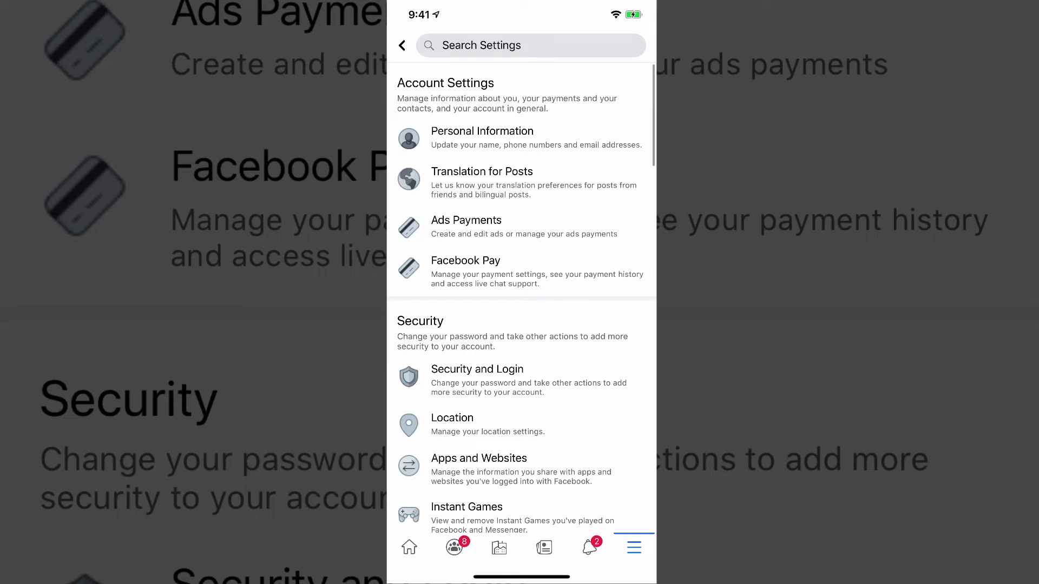
pyautogui.scroll(-3)
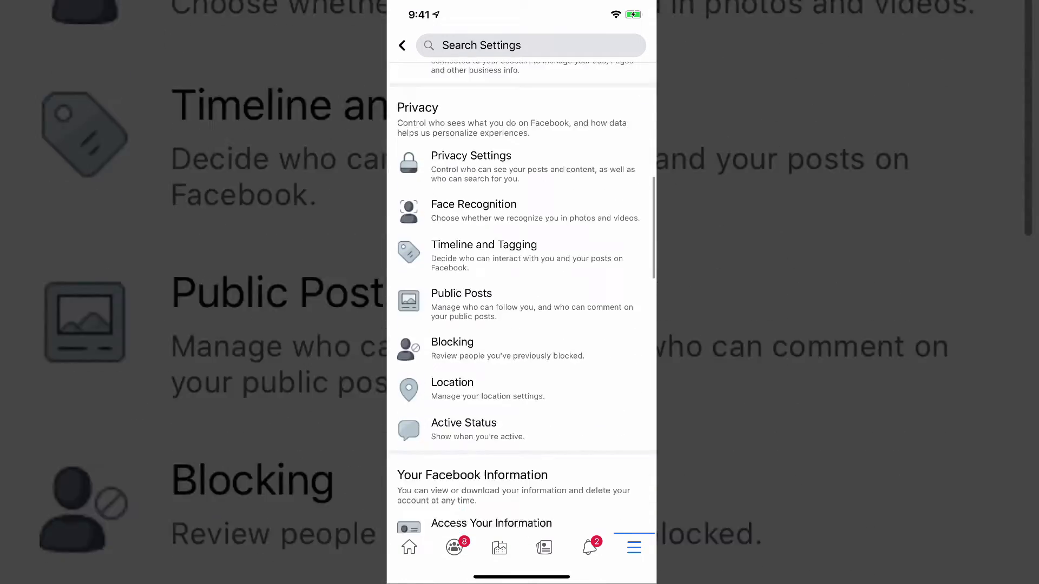
pyautogui.scroll(-3)
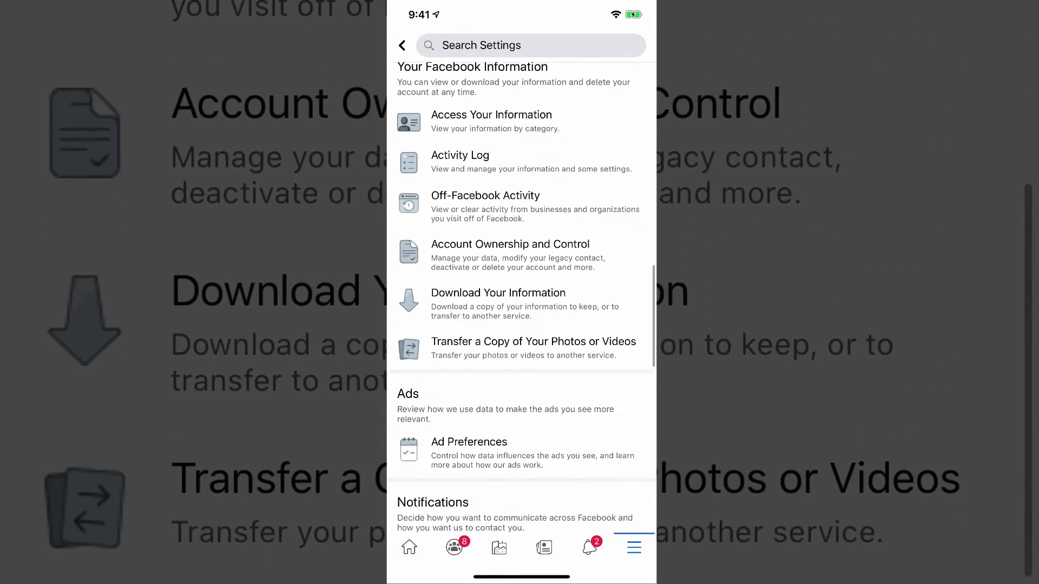
pyautogui.scroll(-3)
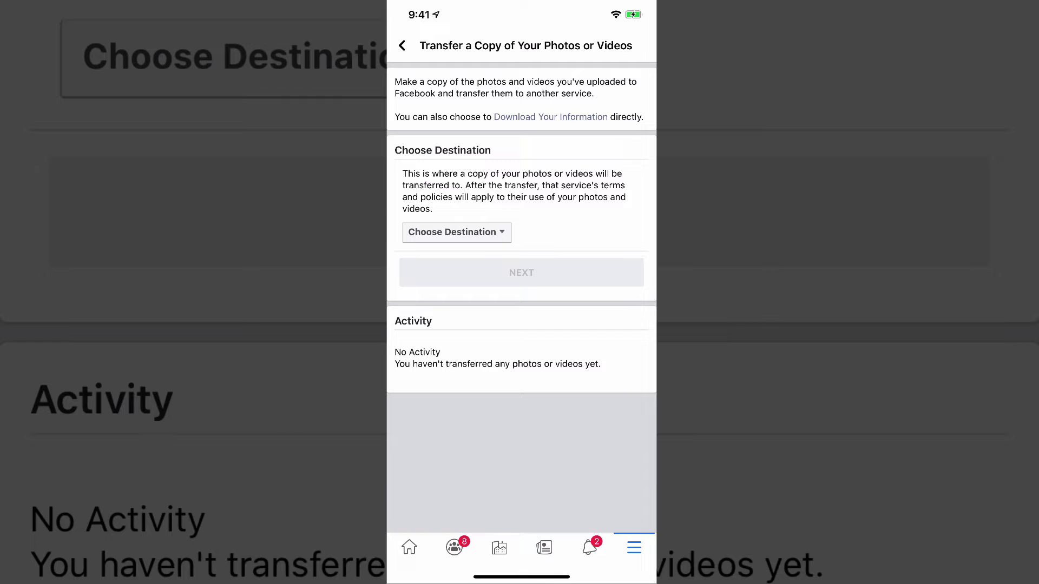
# - Choose Google Photos as the destination and Photos as the content to transfer
pyautogui.click(456, 232)
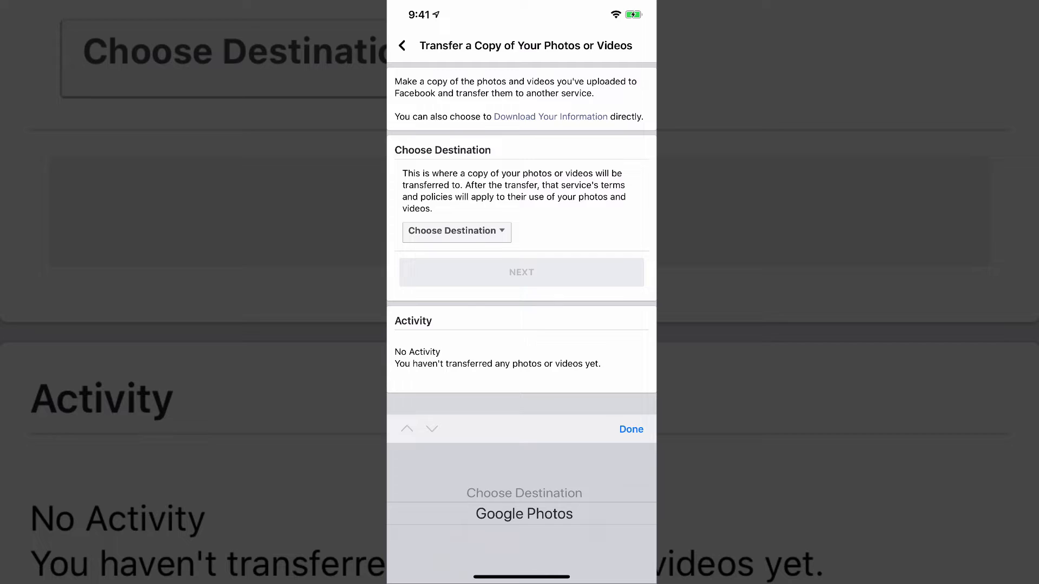
pyautogui.click(524, 513)
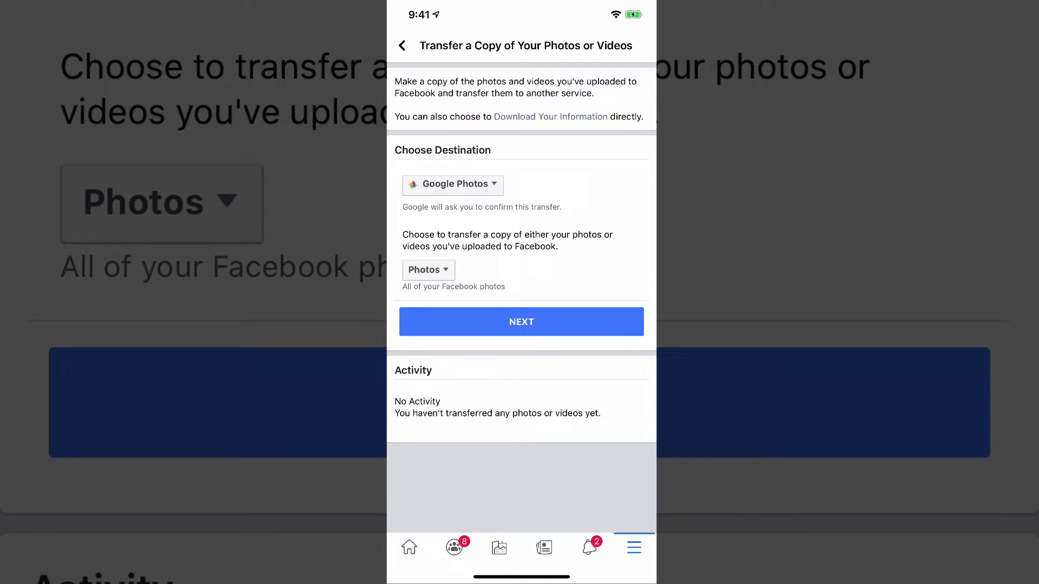
pyautogui.click(429, 270)
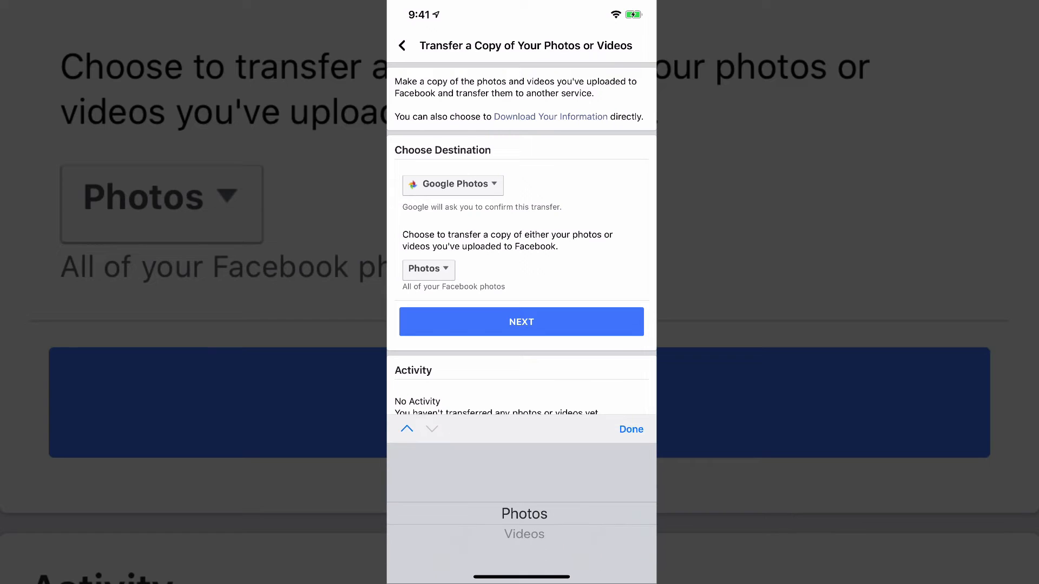
pyautogui.click(632, 429)
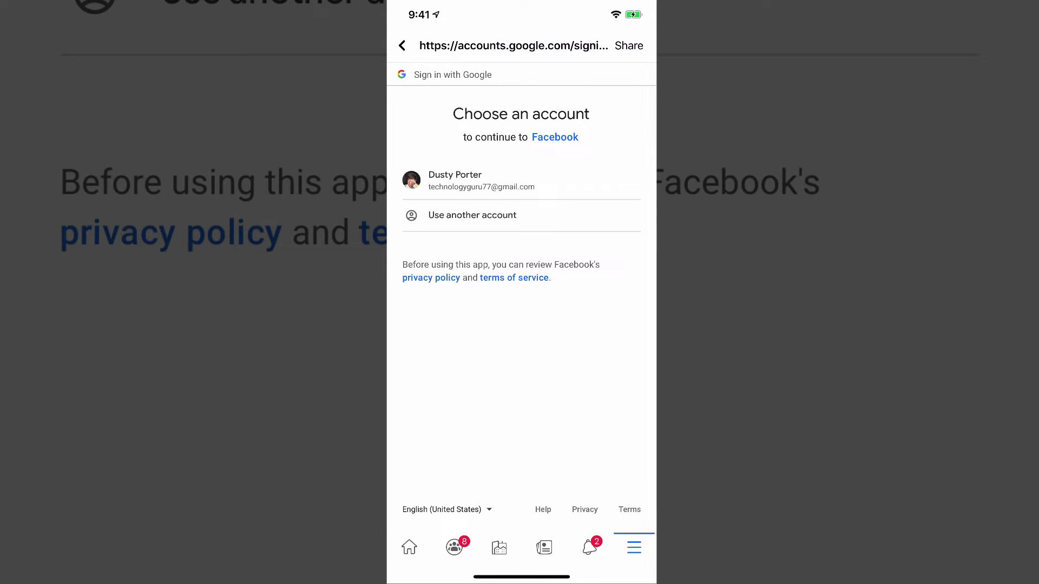
# - Sign into the Google account, allow adding to Google Photos, and confirm the transfer
pyautogui.click(454, 180)
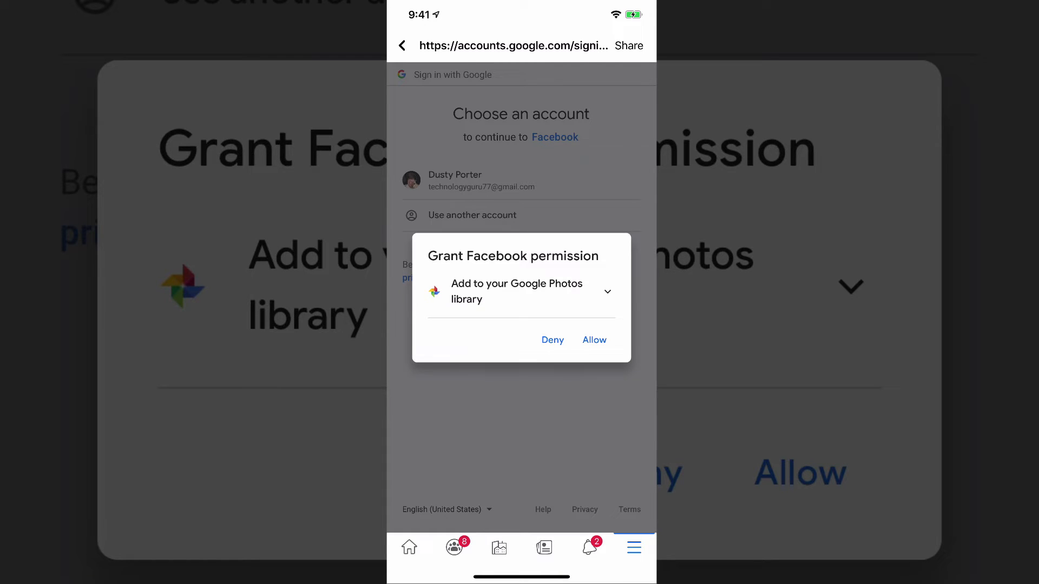
pyautogui.click(608, 293)
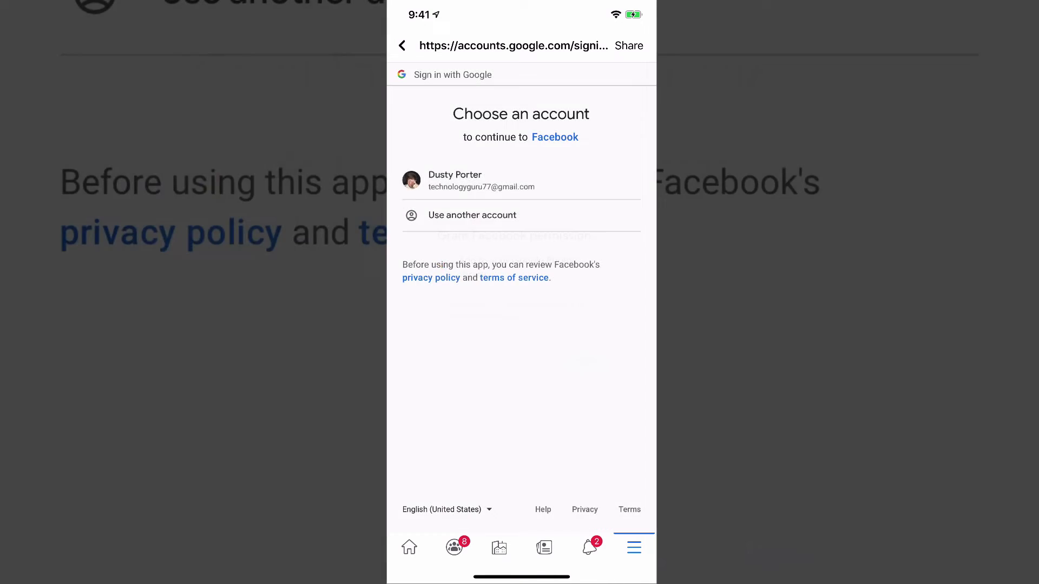
pyautogui.click(480, 181)
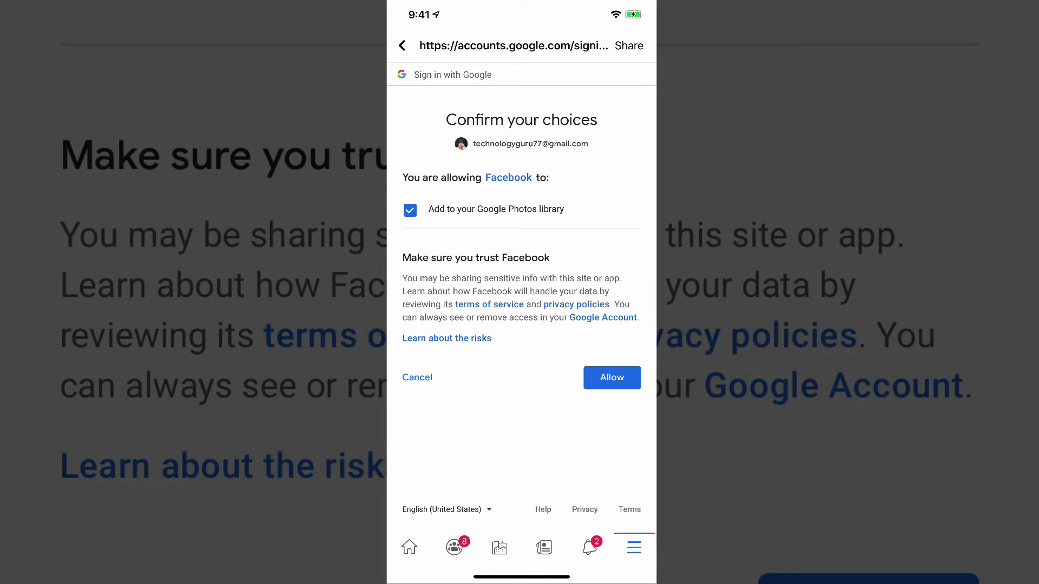
pyautogui.click(612, 378)
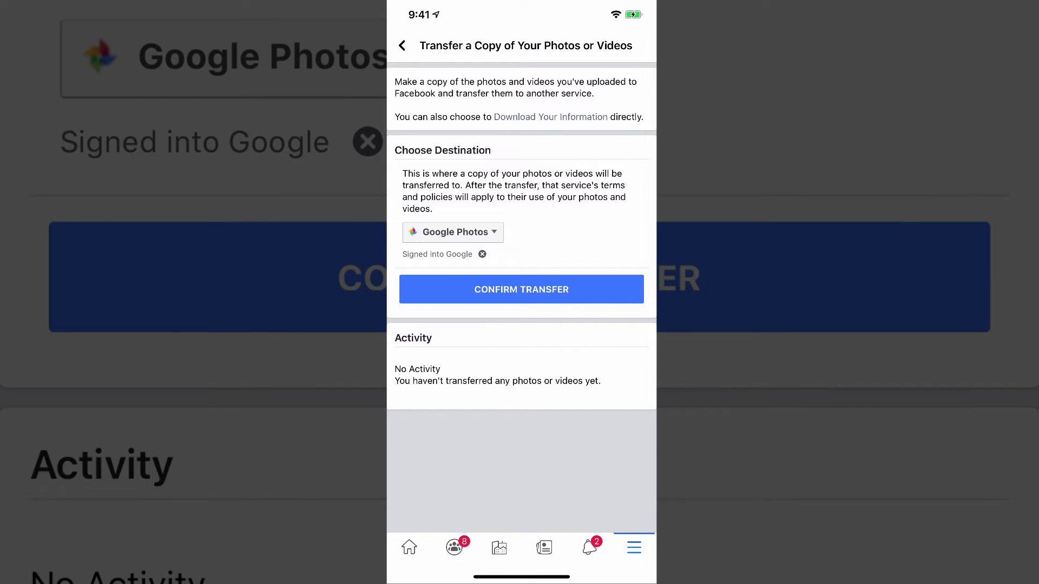
pyautogui.click(520, 289)
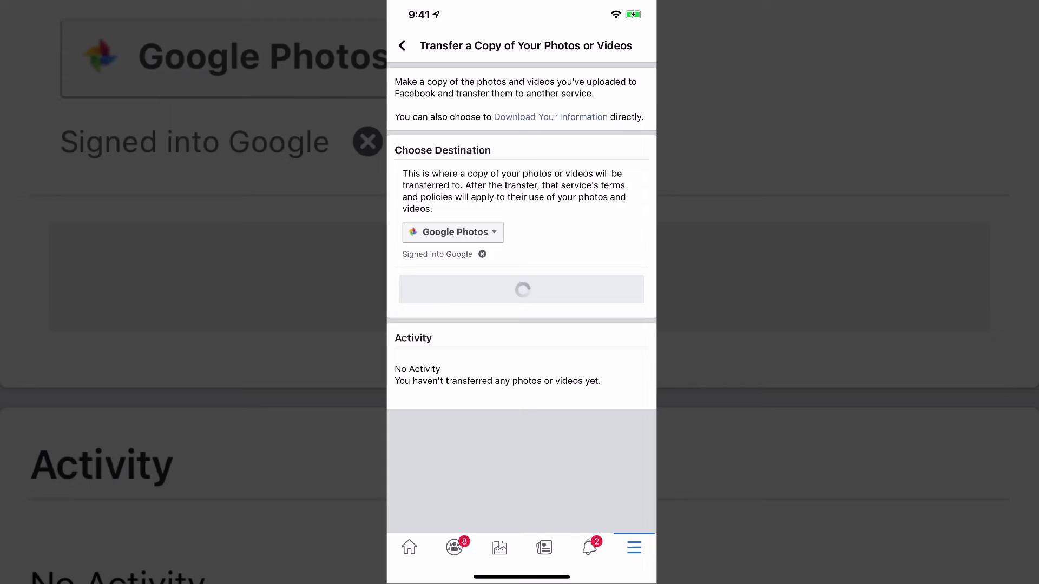